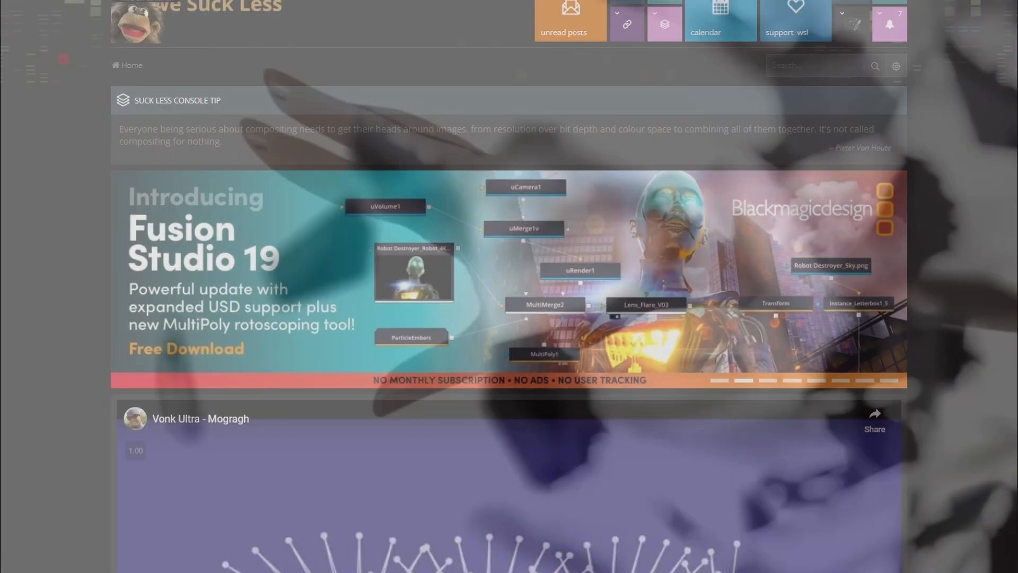
- Scroll down through the We Suck Less forum page
scroll("down", 3)
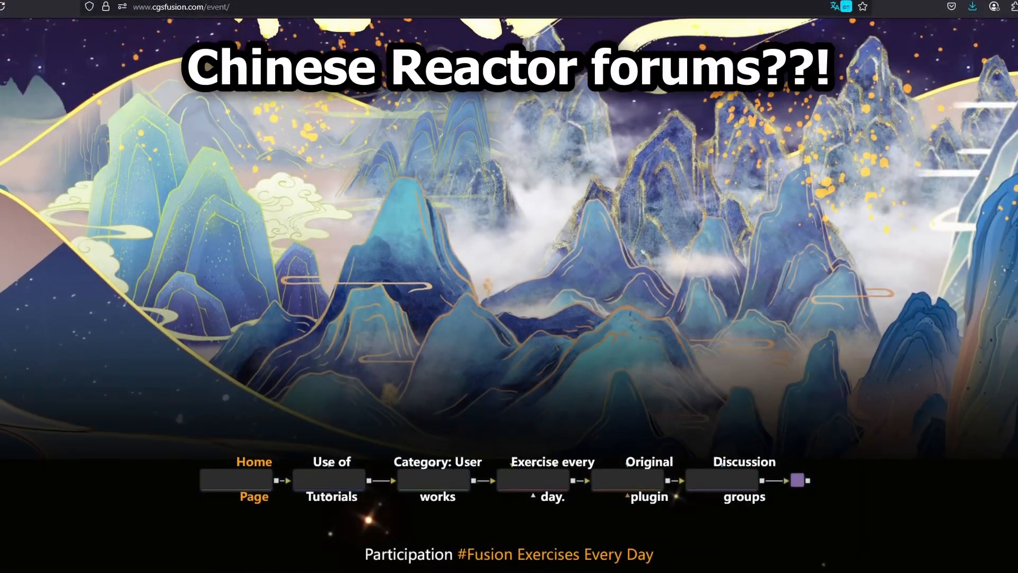
scroll("down", 3)
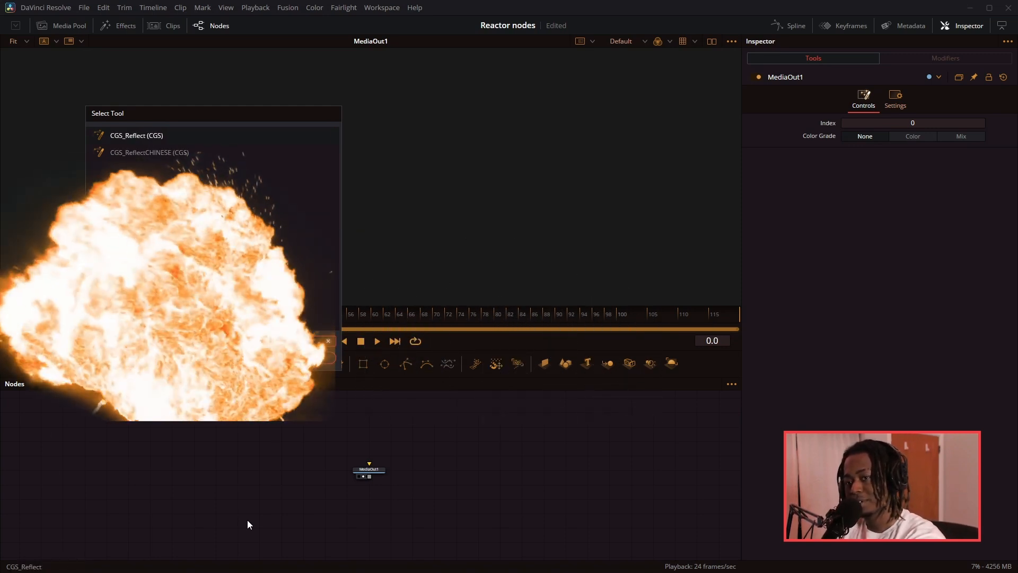
- Add and inspect a CGS_Reflect node, then search 'cgs_' to list all CGS tools
left_click(137, 135)
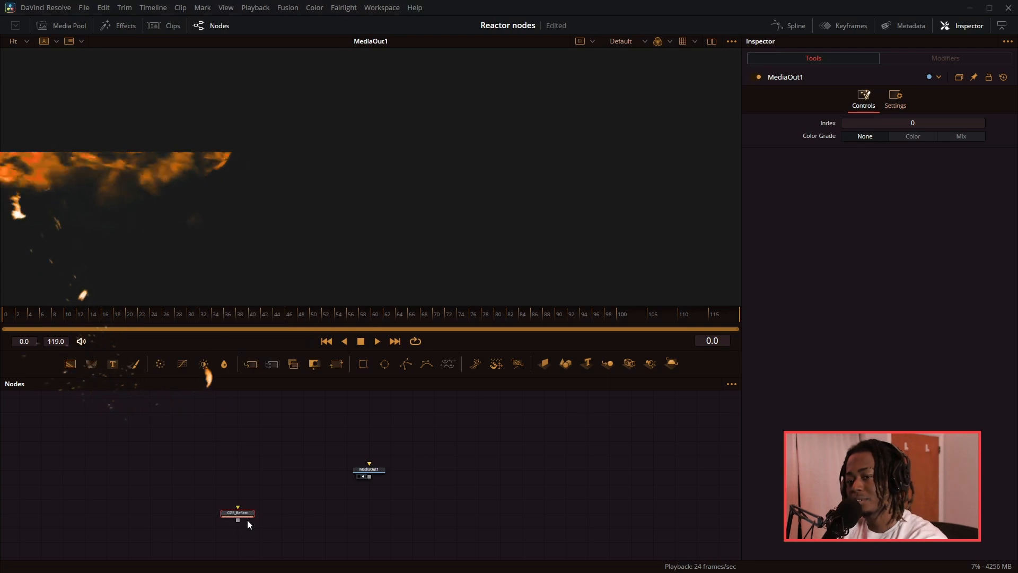
left_click(237, 513)
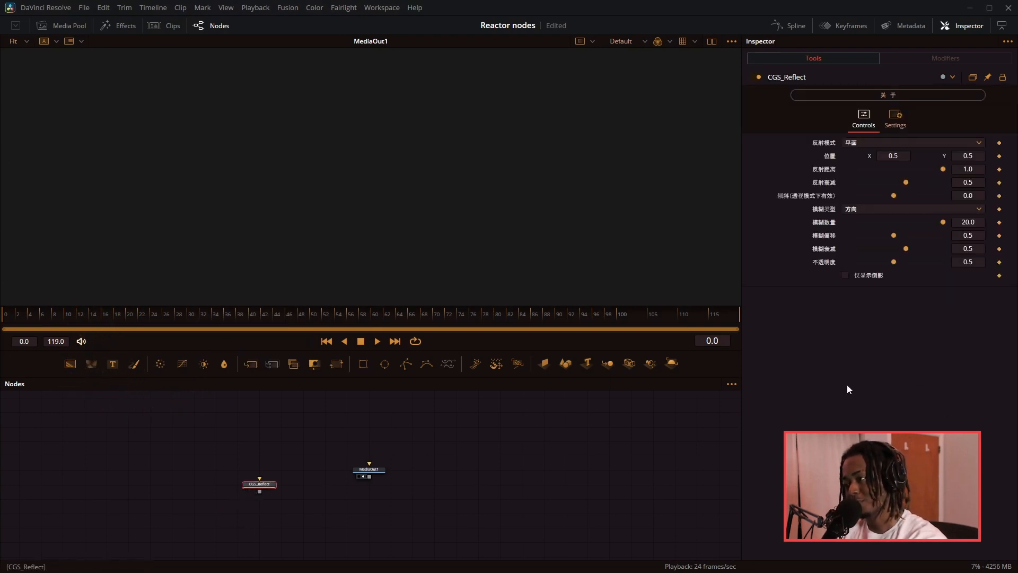
type("cgs_refl")
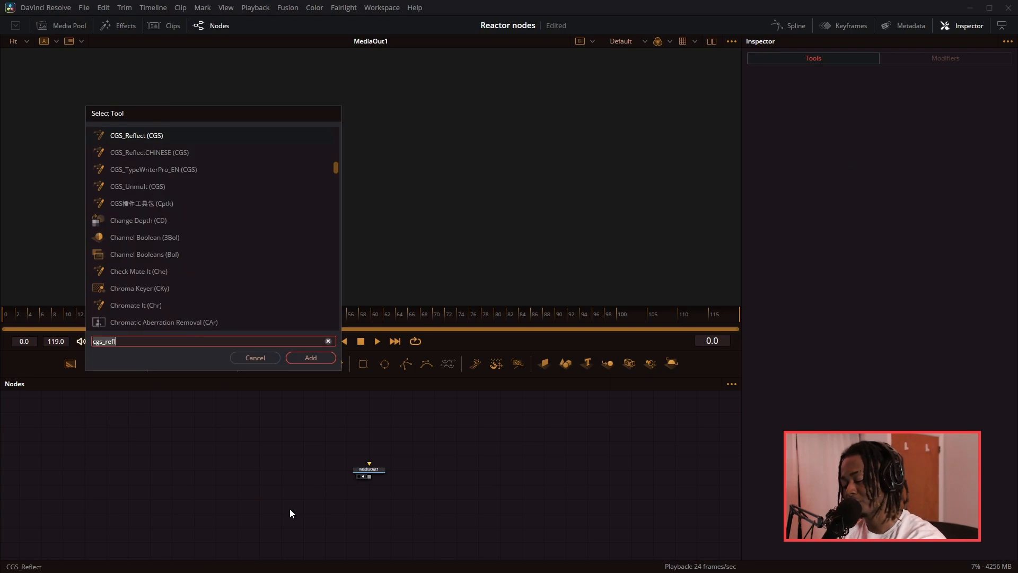
key("BackSpace")
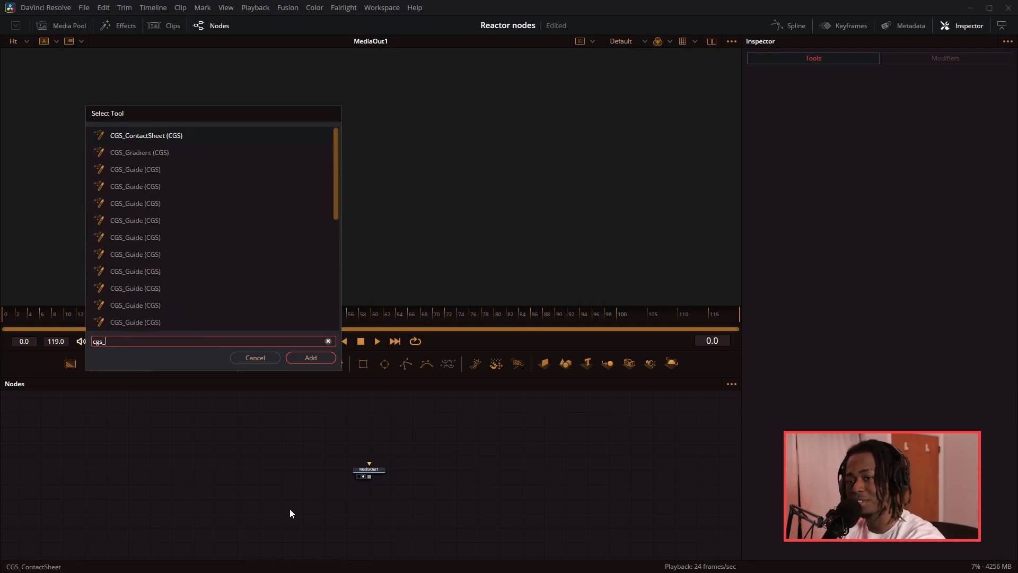
left_click(311, 357)
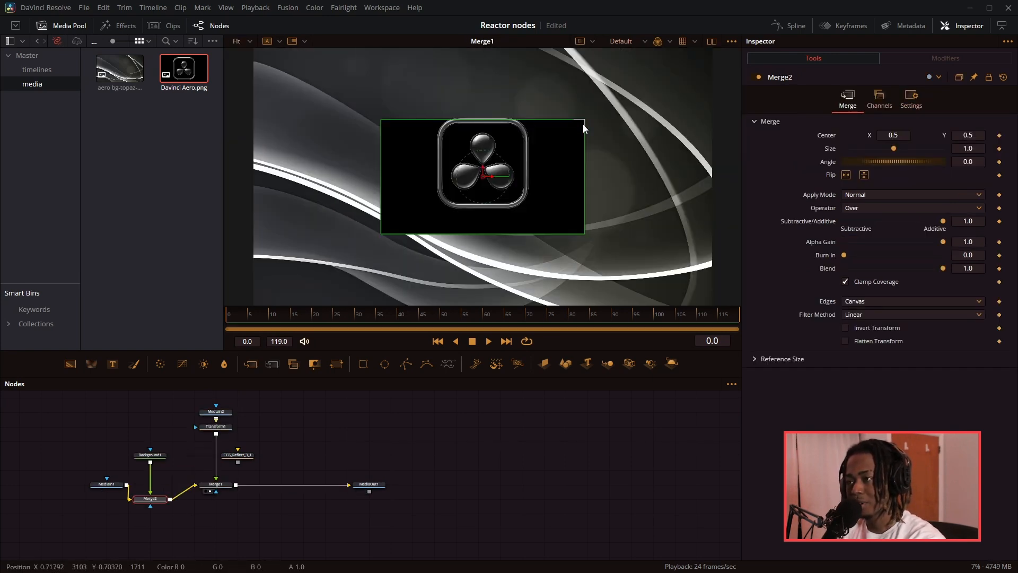
- Inspect Background1's gradient and Merge2, then show CGS_Reflect_3_1's controls in the Inspector
left_click(149, 455)
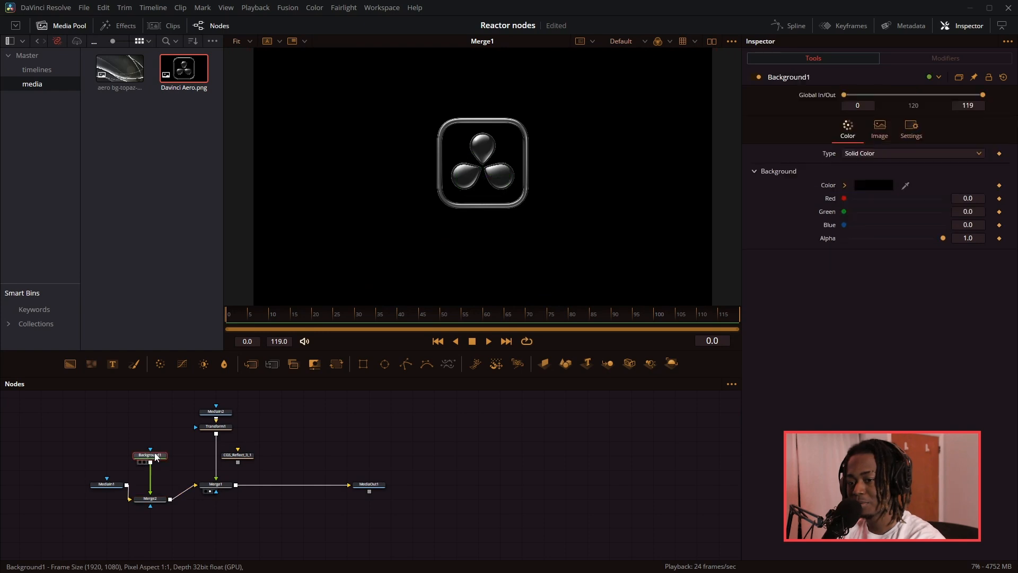
left_click(911, 152)
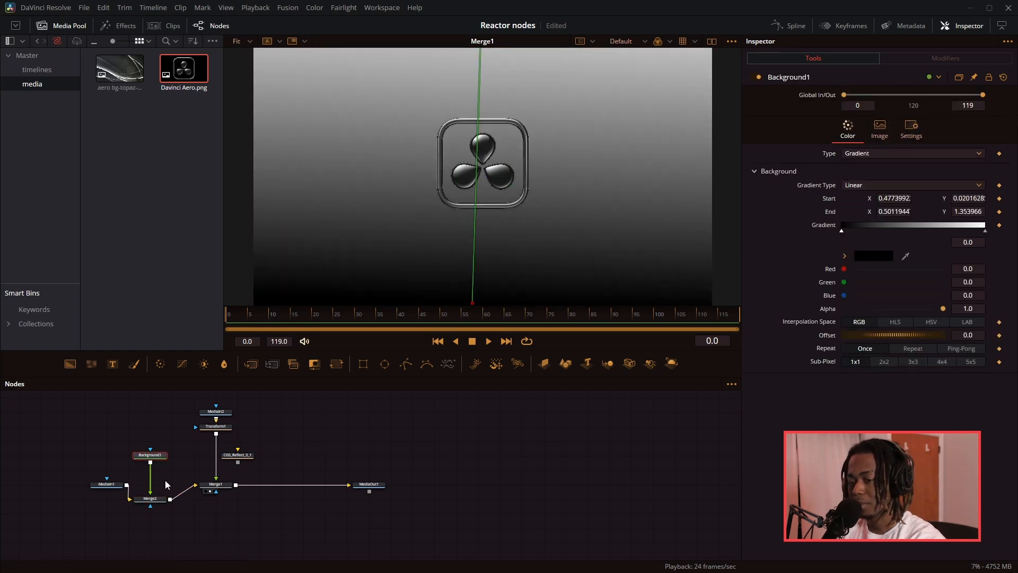
left_click(150, 499)
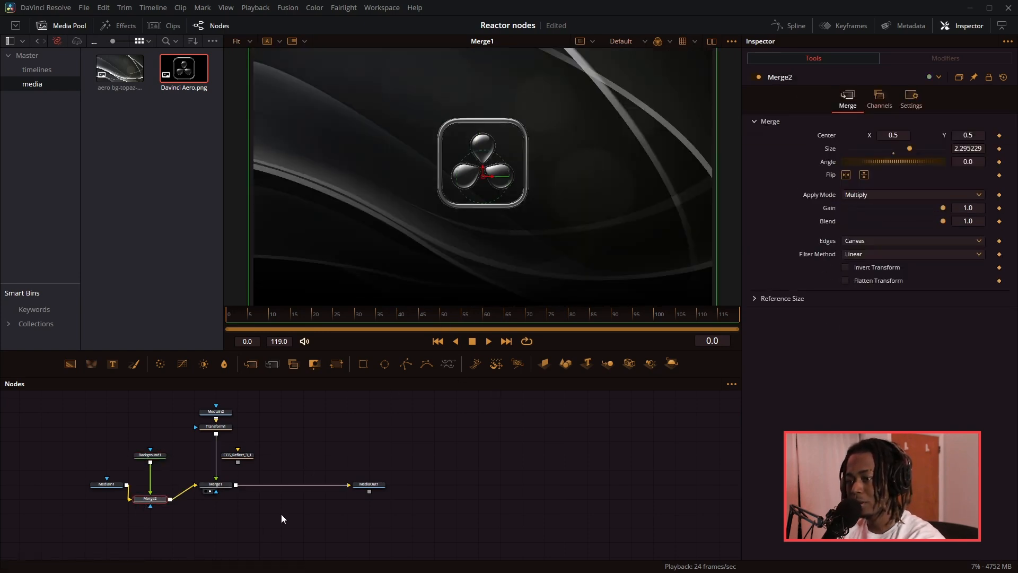
left_click(149, 498)
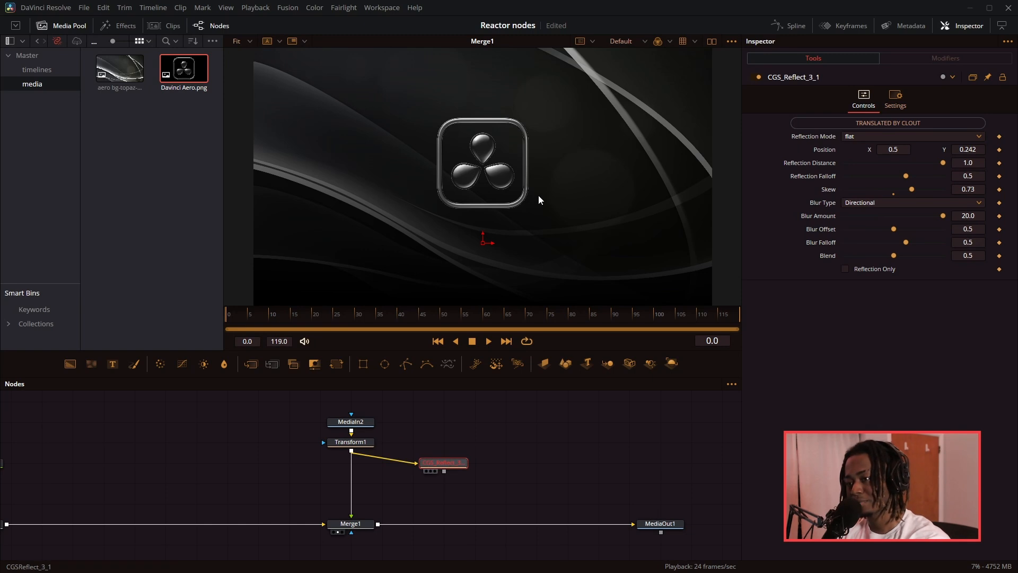
- View the reflection node alone, test a black background under the logo input, and wire Transform1 → CGS_Reflect_3_1 → Merge1
left_click(443, 462)
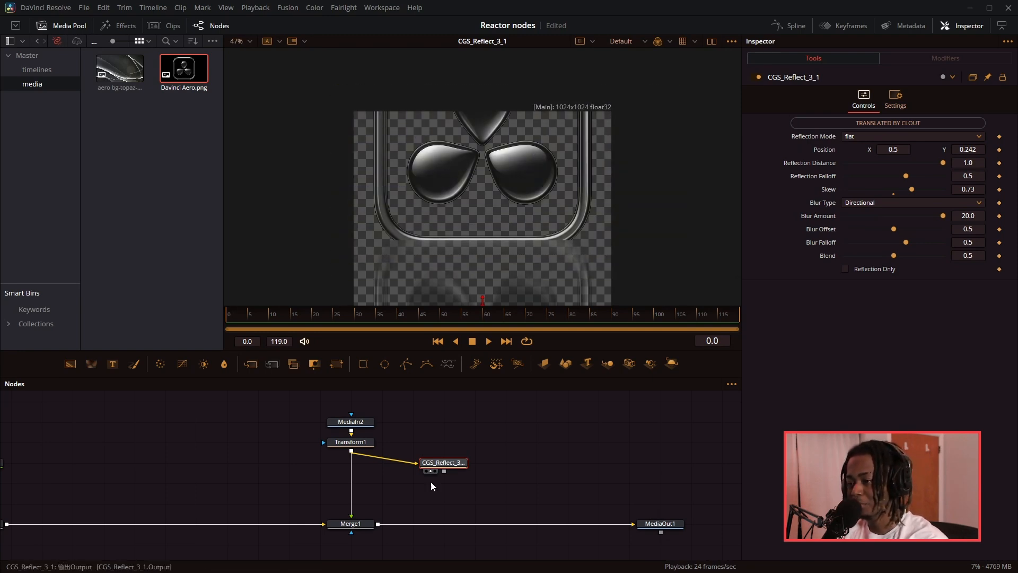
left_click(351, 421)
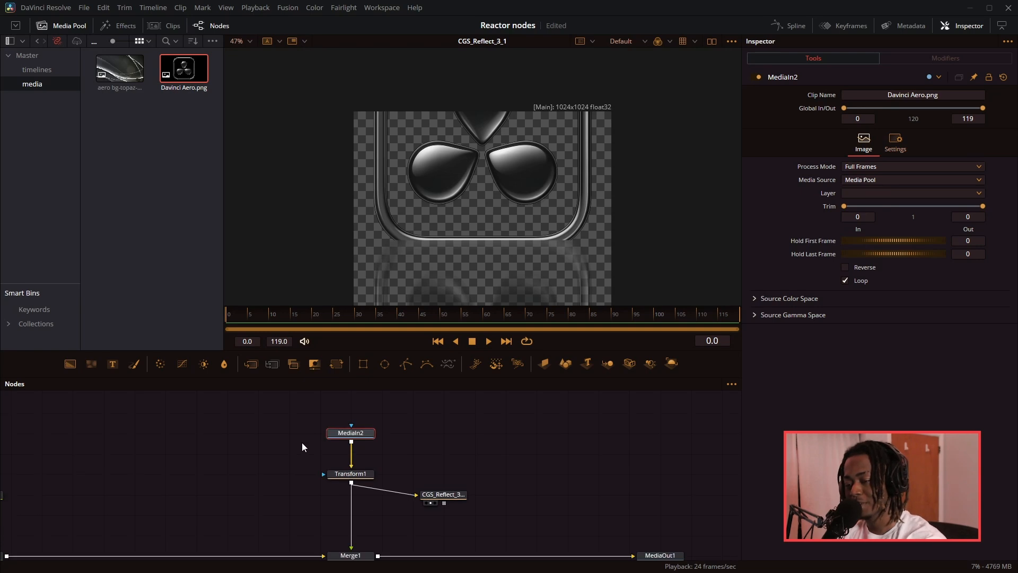
mouse_move(70, 363)
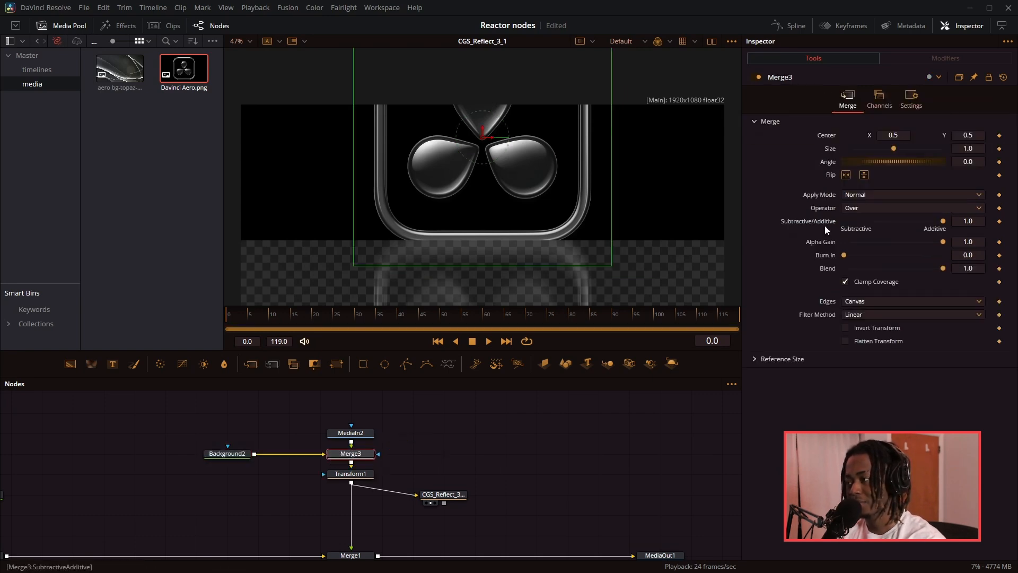
left_click(227, 452)
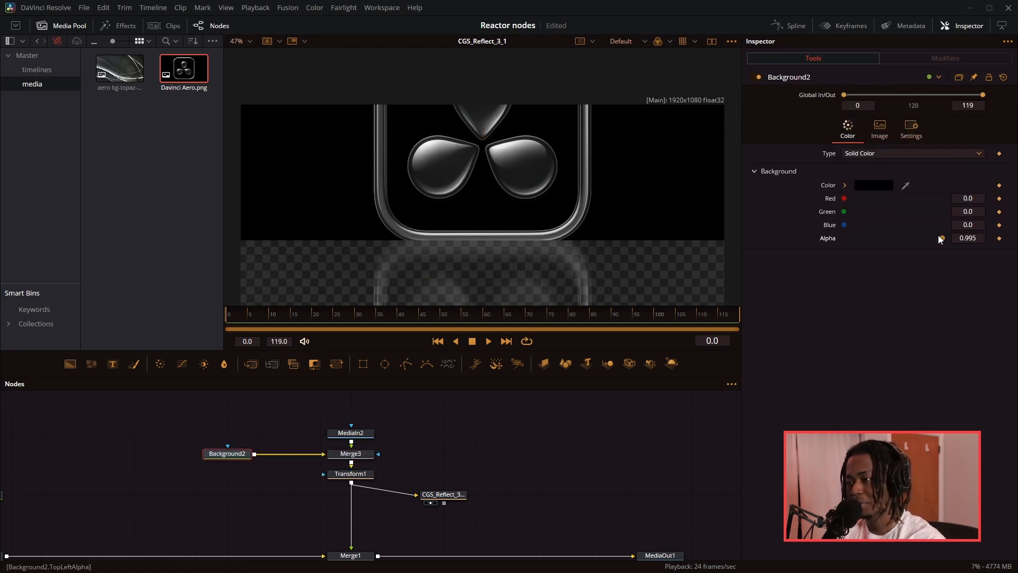
left_click(444, 462)
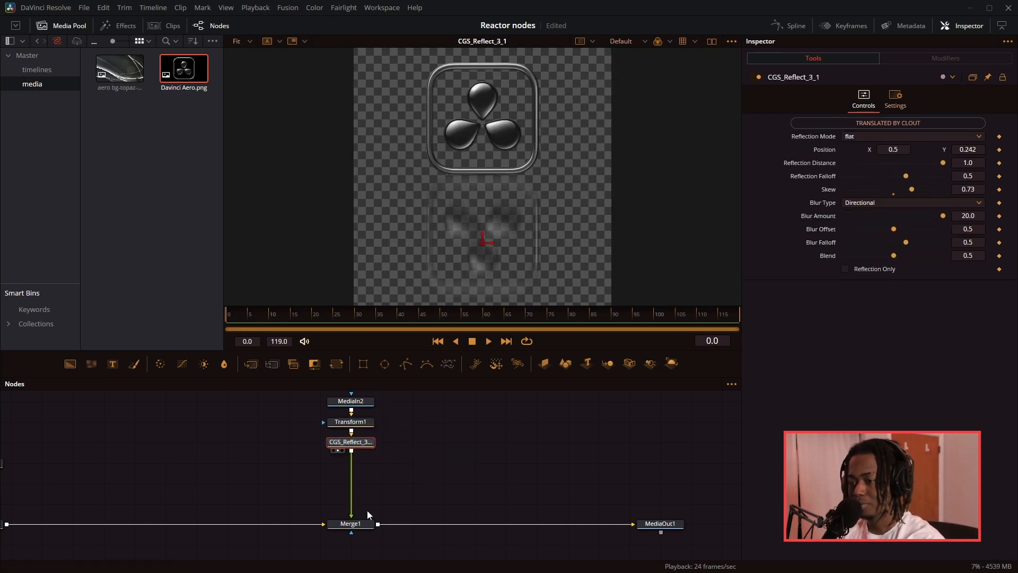
- Try the perspective Reflection Mode on the full composite, then return it to flat
left_click(909, 136)
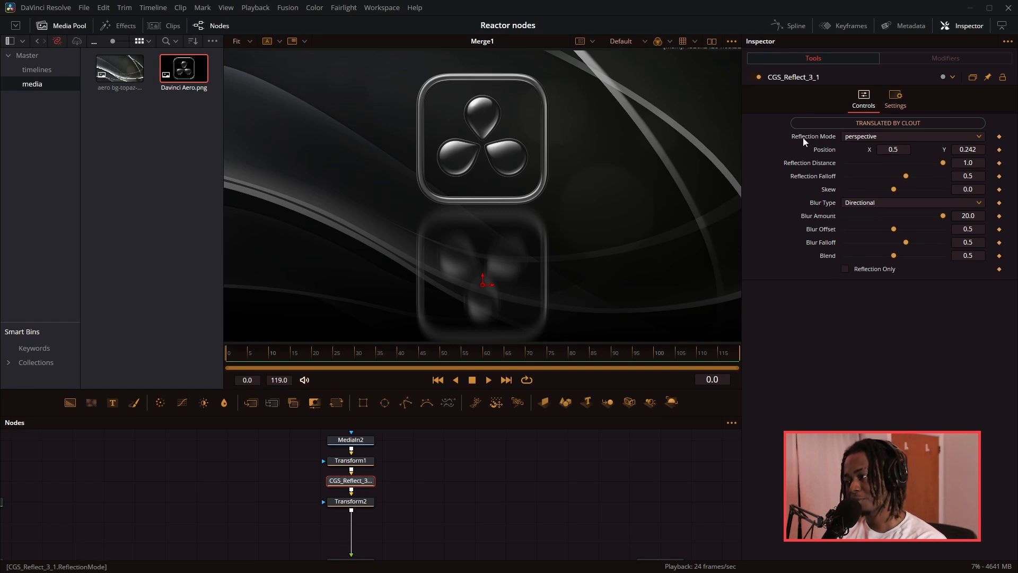
left_click(909, 137)
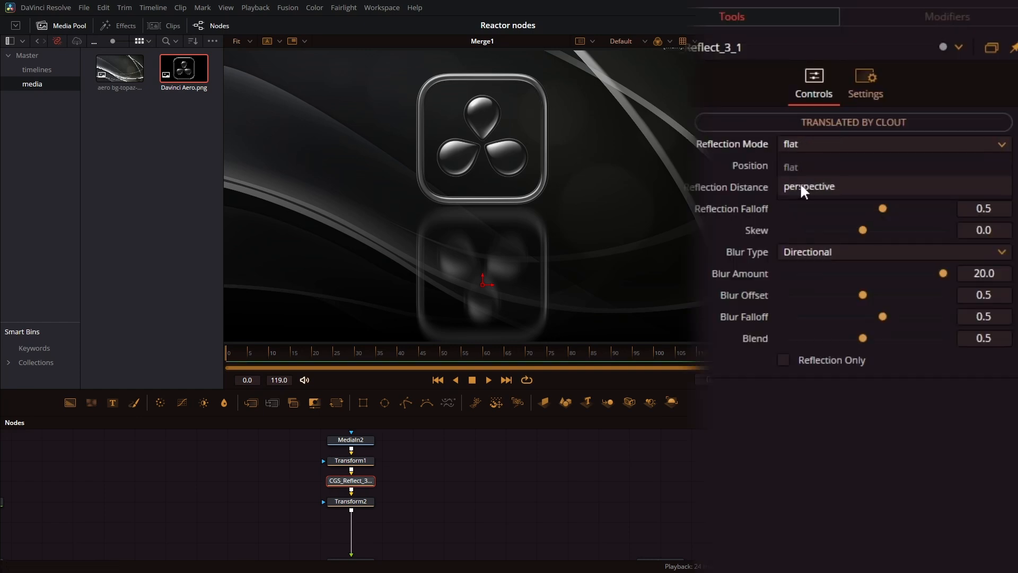
left_click(809, 186)
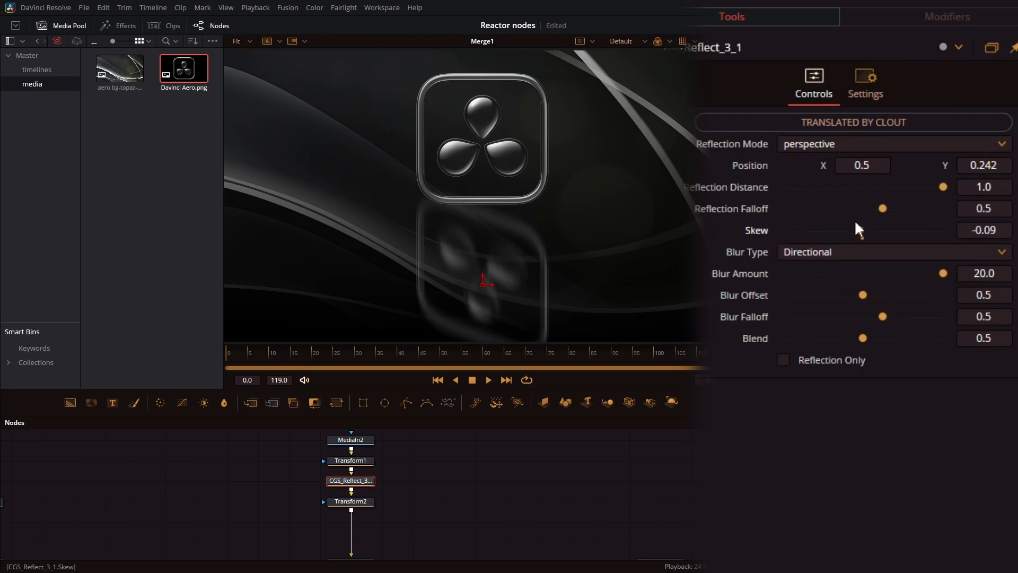
left_click(893, 143)
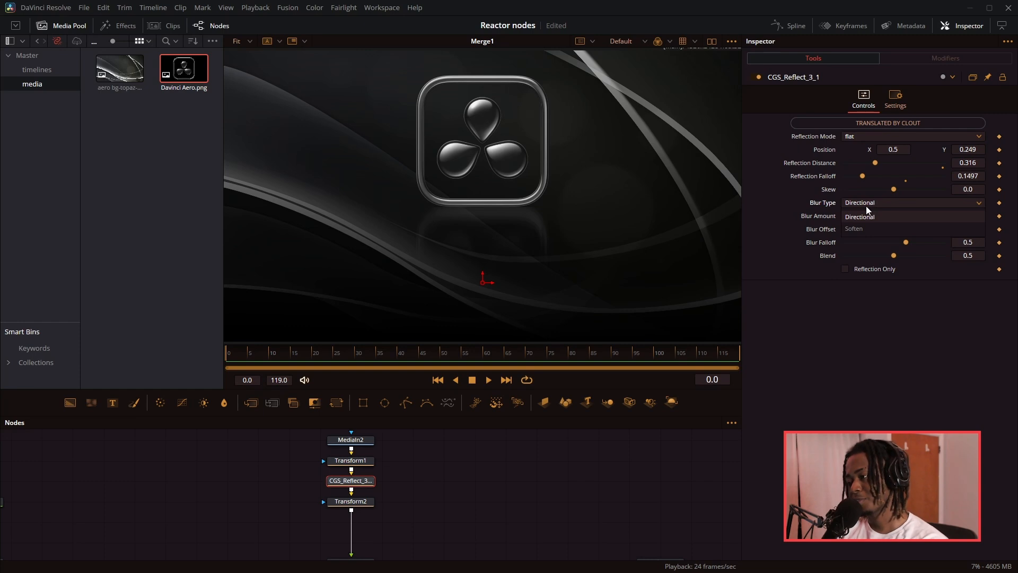
mouse_move(854, 229)
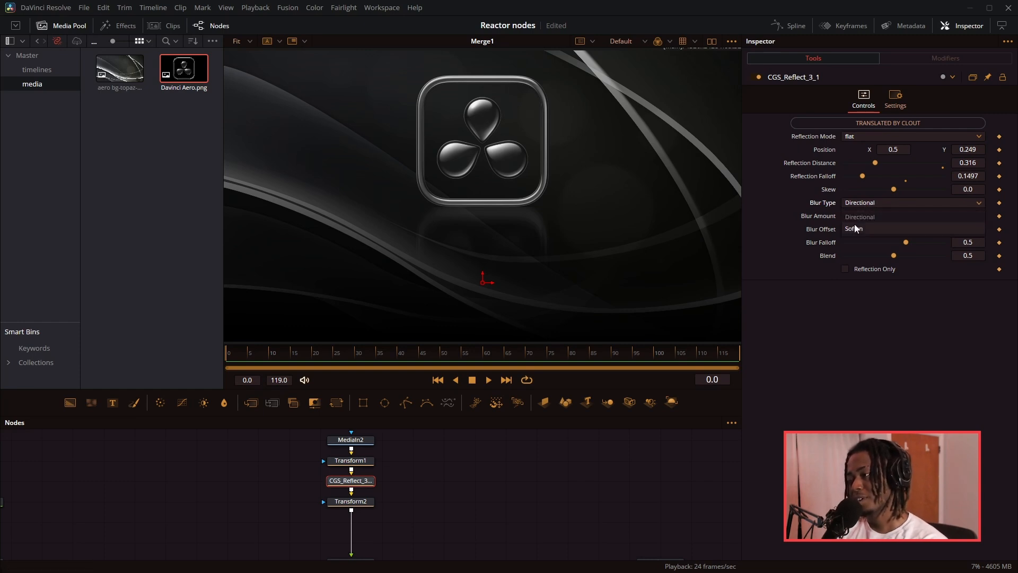
- Set Blur Type to Soften and toggle Reflection Only on and off to check the reflection
left_click(909, 202)
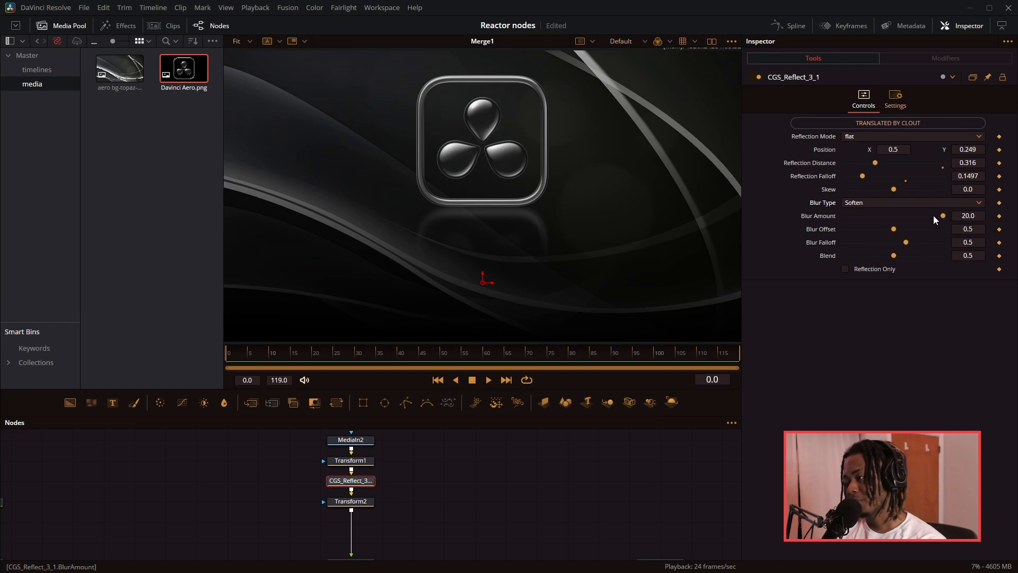
mouse_move(944, 216)
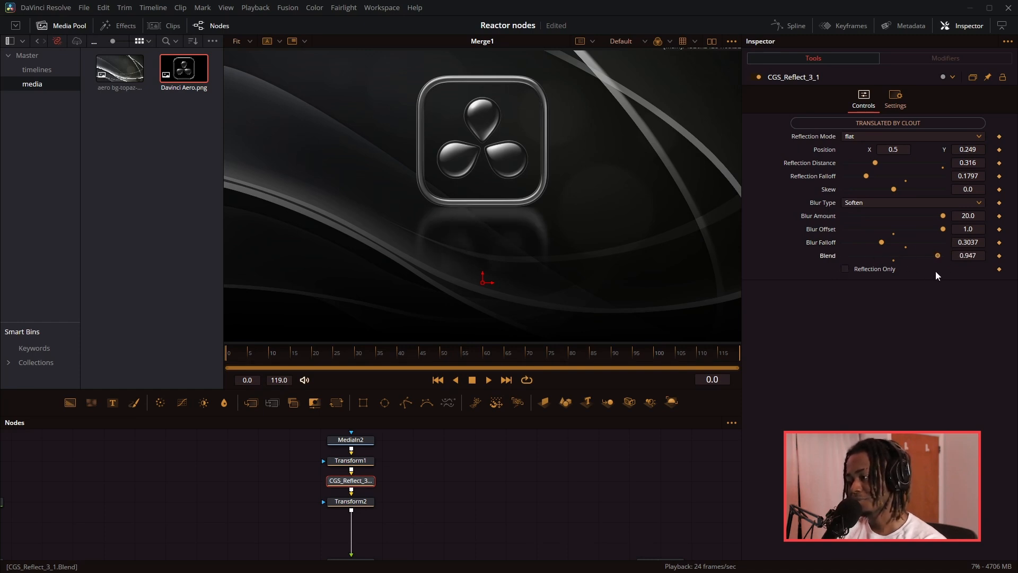
left_click(845, 268)
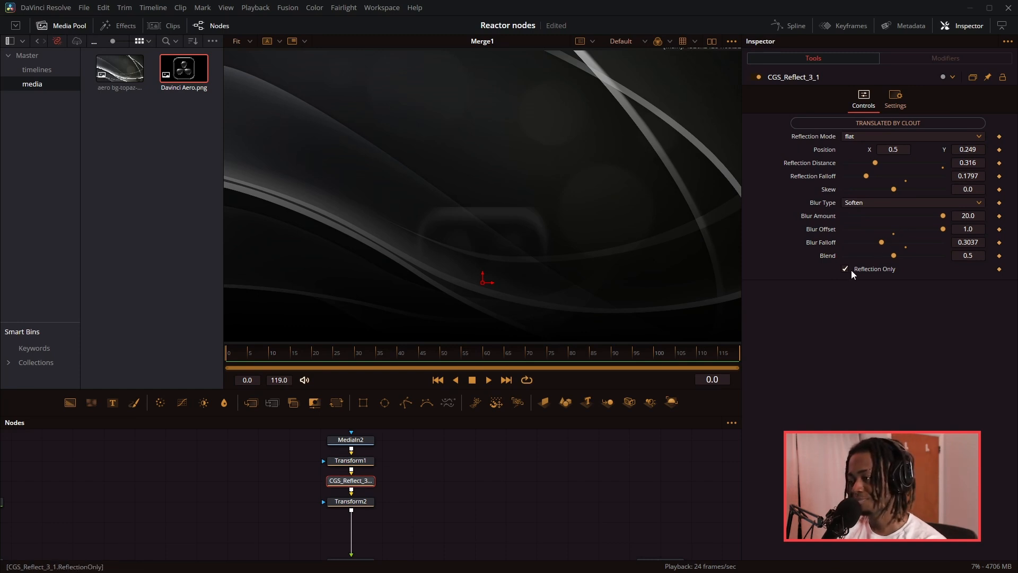
left_click(844, 269)
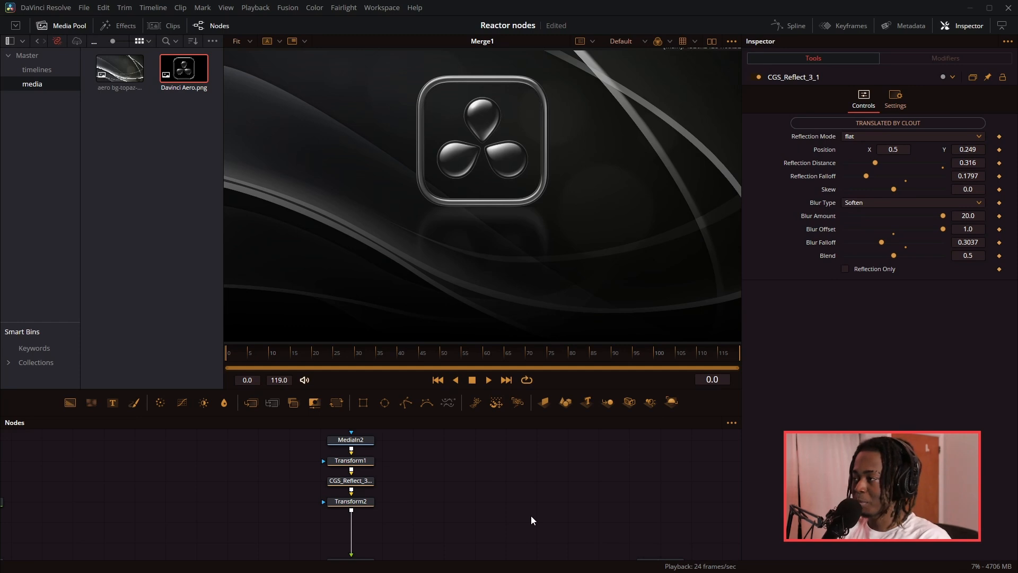
mouse_move(419, 557)
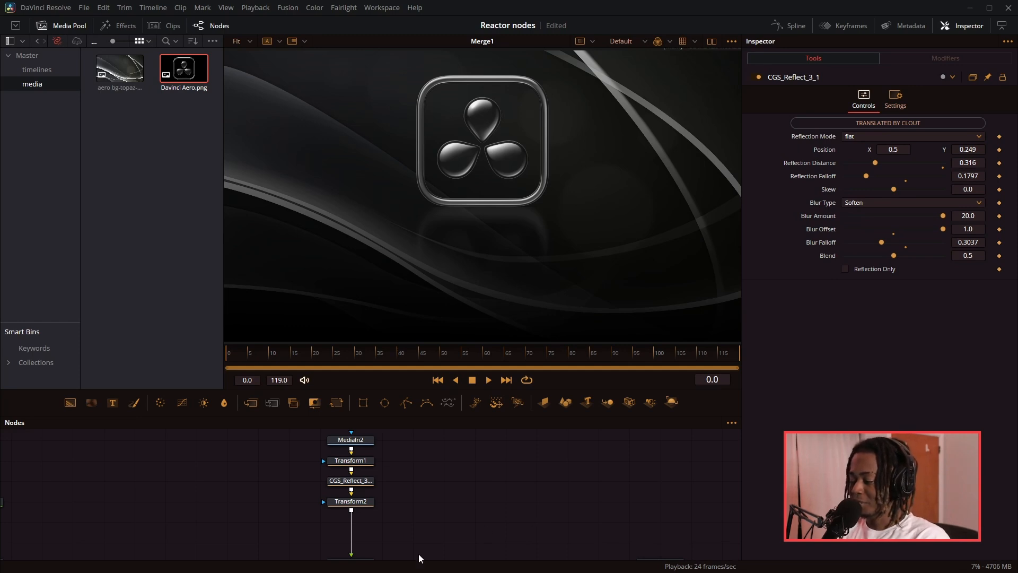
mouse_move(351, 500)
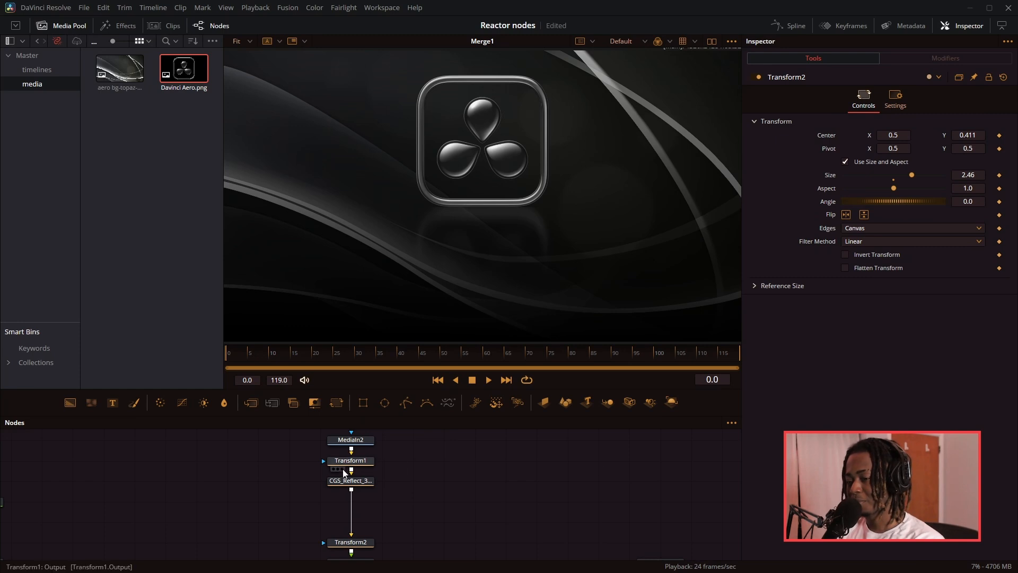
- Feed a reflection-only copy into Merge3 with the logo and add a Scanlines node to that branch
left_click(350, 480)
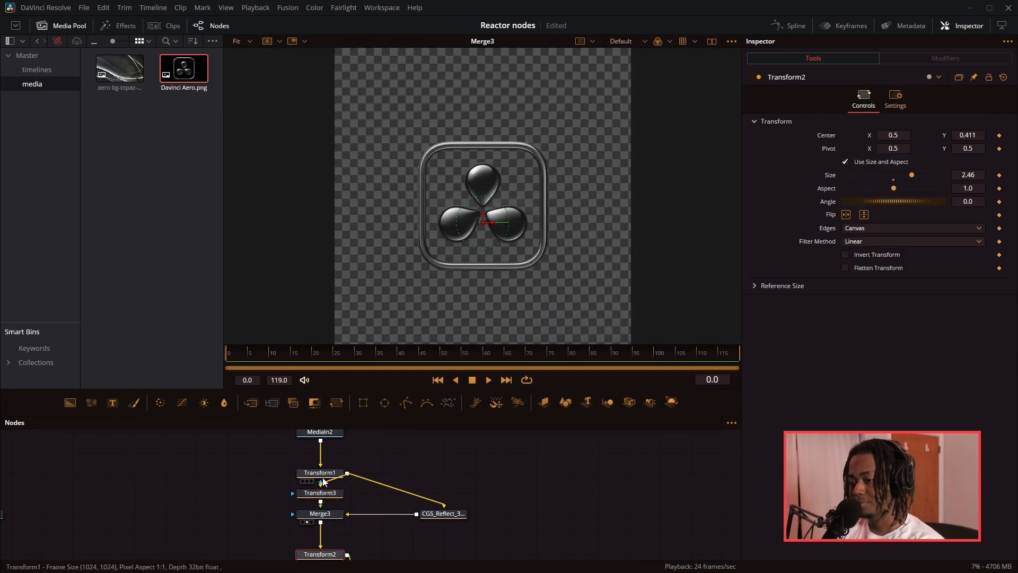
left_click(443, 514)
type("sca")
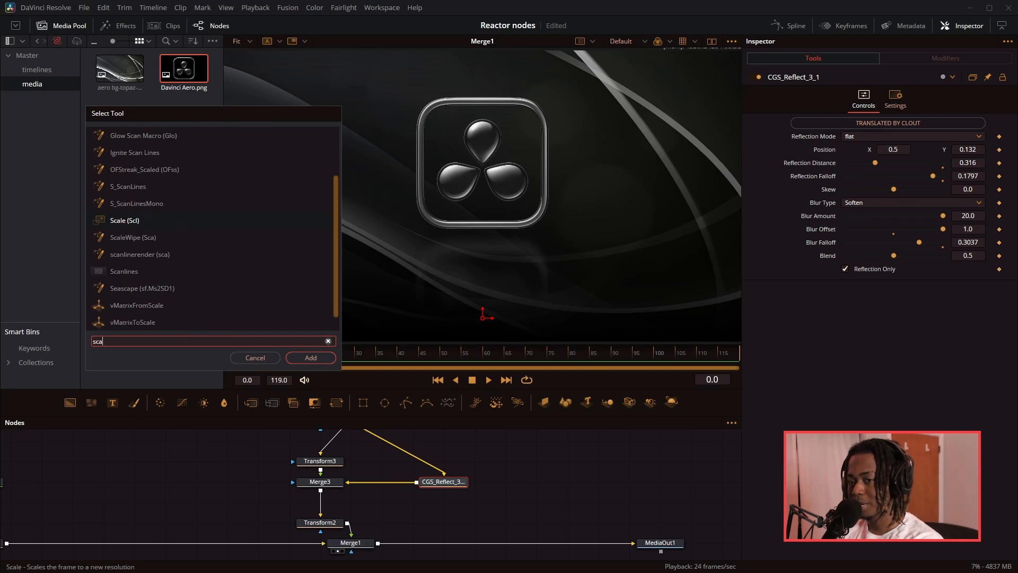
left_click(311, 358)
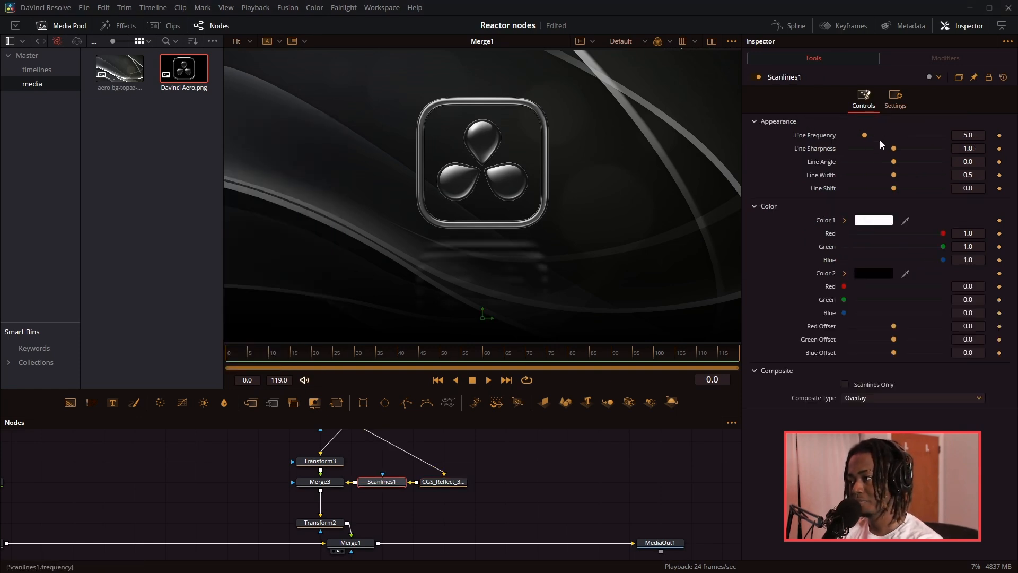